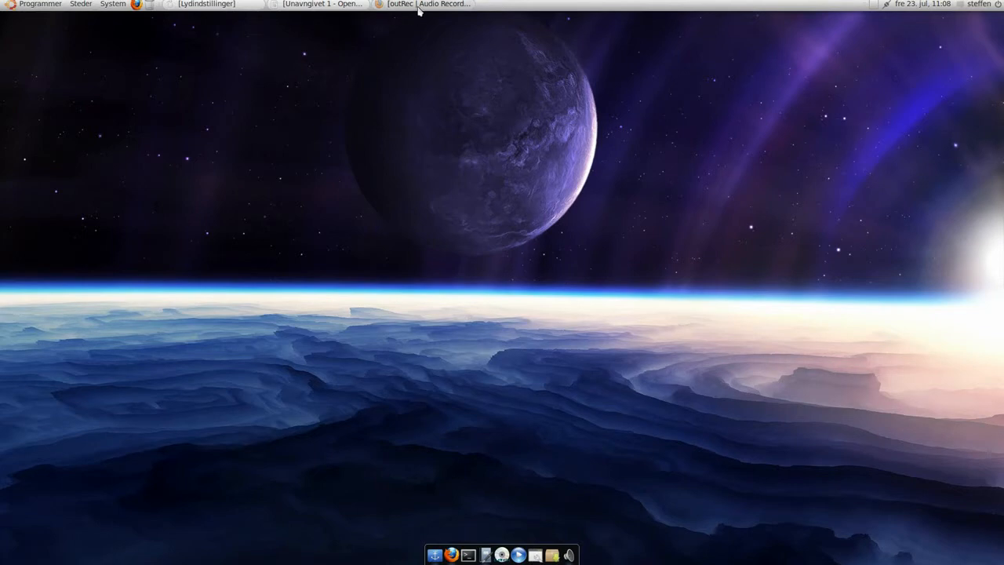
- Show the sox, lame, mplayer and gambas2 install command, then launch Terminal from Accessories
{"action": "left_click", "coordinate": [427, 4]}
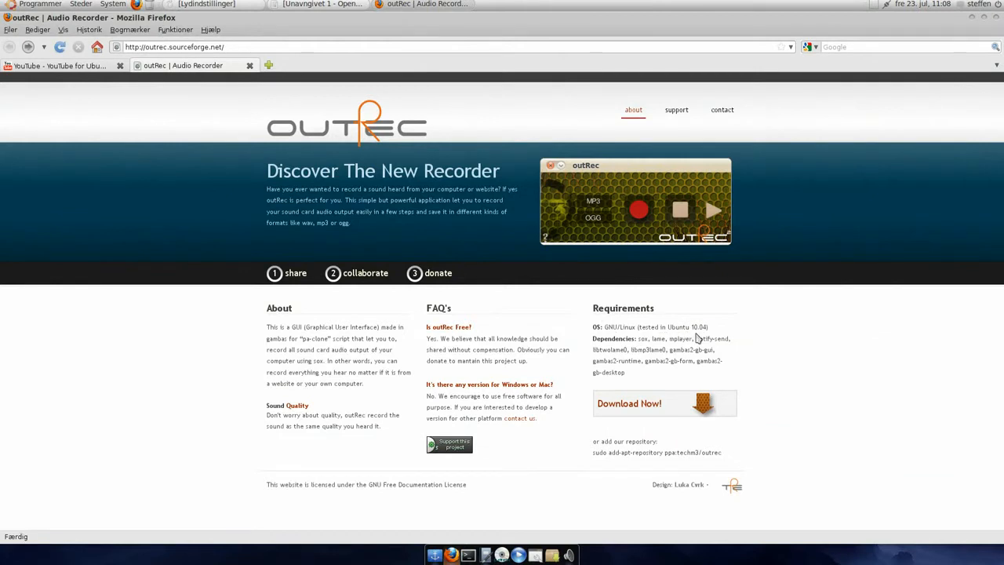
{"action": "mouse_move", "coordinate": [697, 338]}
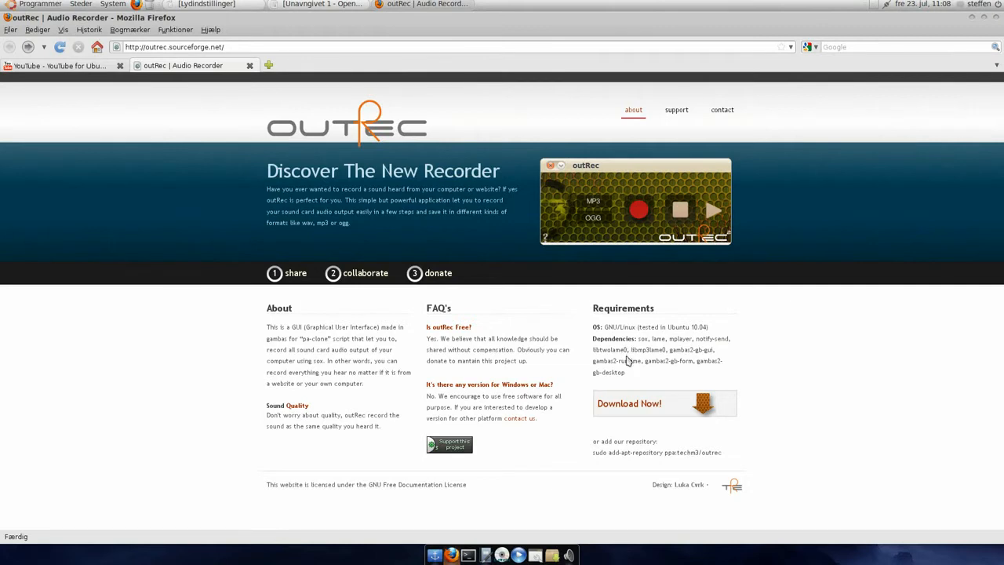
{"action": "mouse_move", "coordinate": [604, 351]}
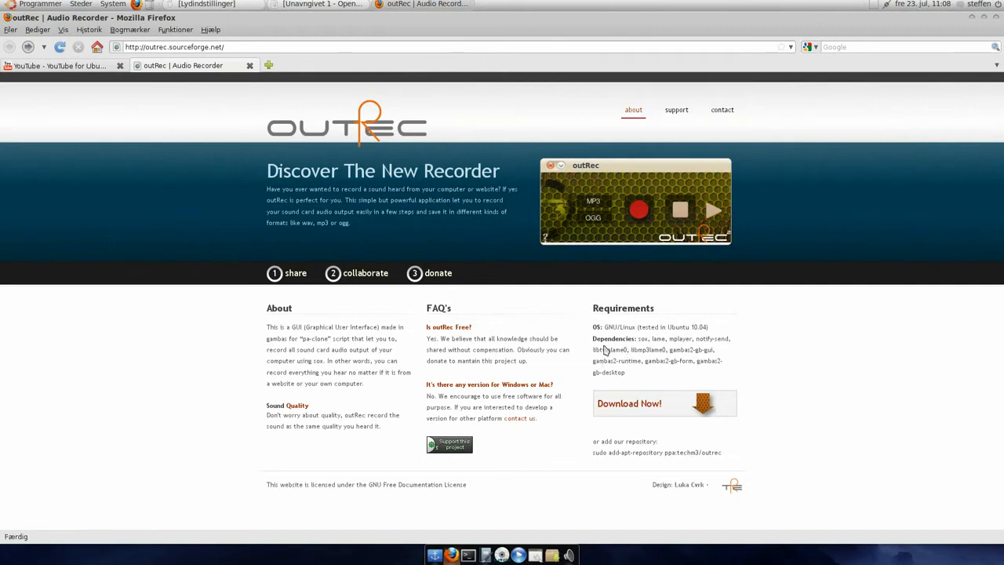
{"action": "mouse_move", "coordinate": [615, 349]}
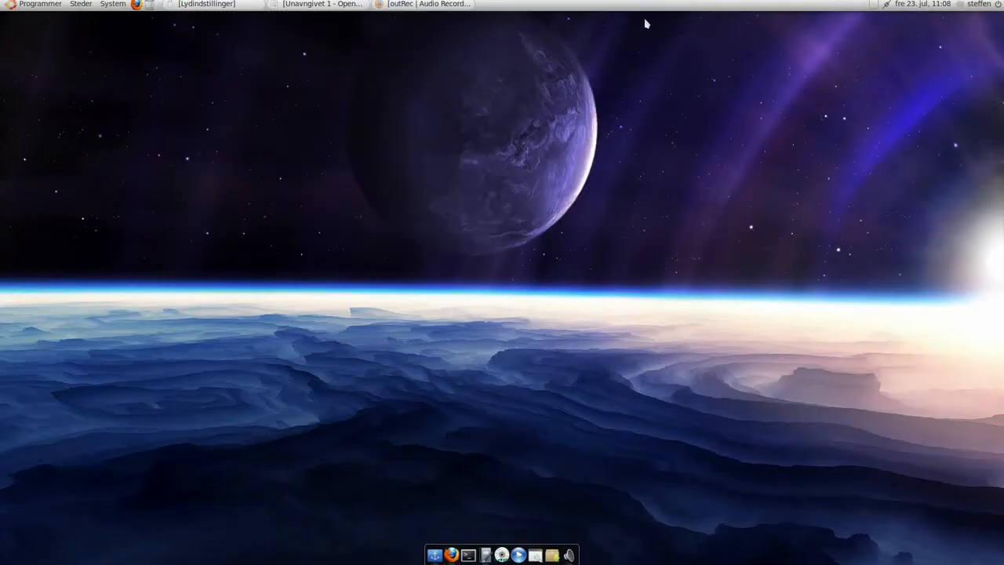
{"action": "left_click", "coordinate": [317, 4]}
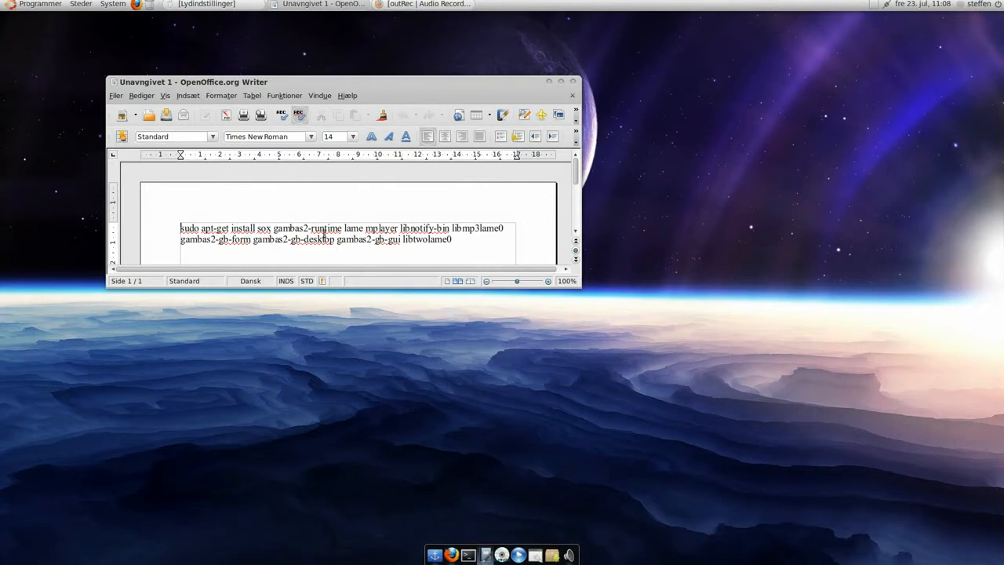
{"action": "left_click", "coordinate": [39, 4]}
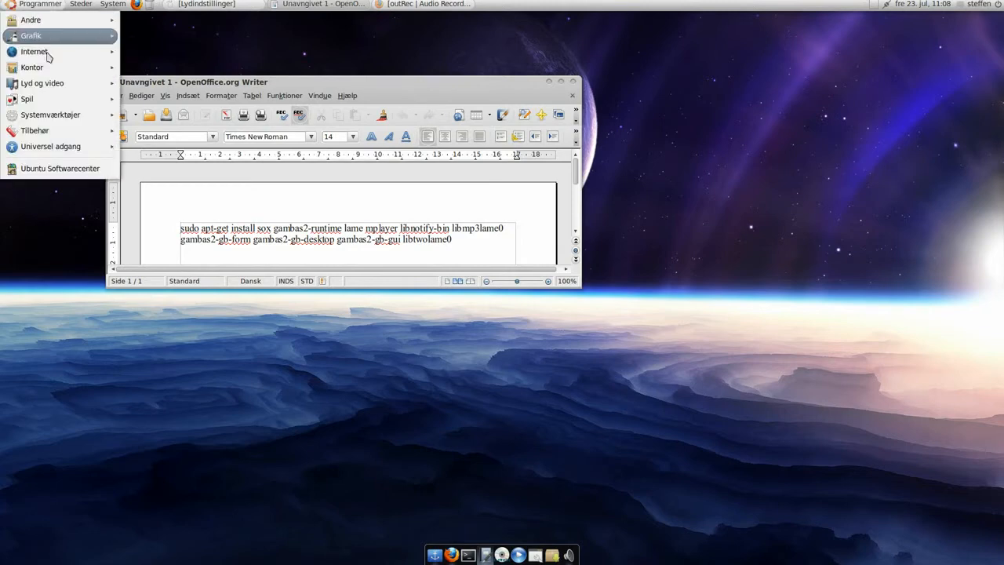
{"action": "left_click", "coordinate": [35, 130]}
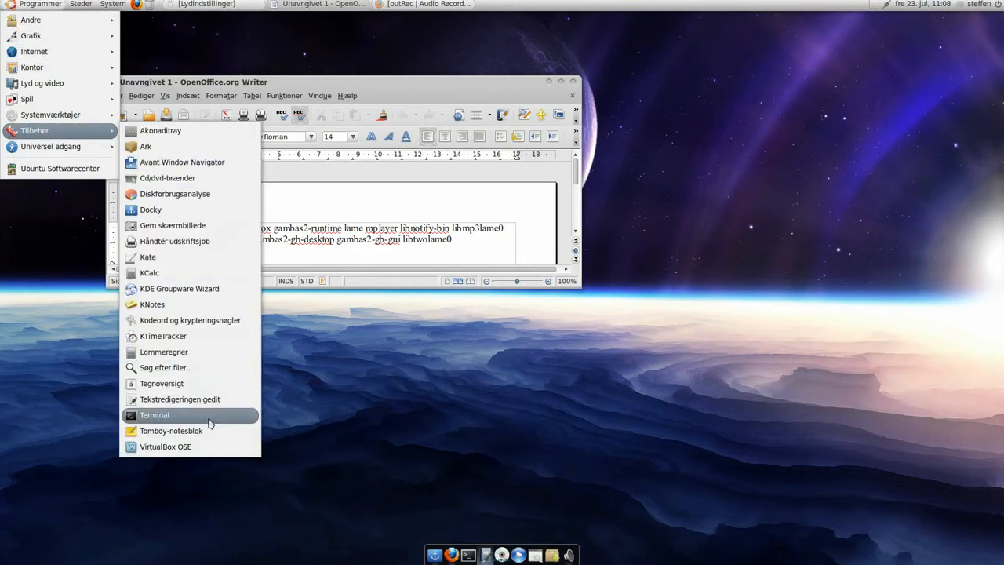
{"action": "left_click", "coordinate": [153, 414]}
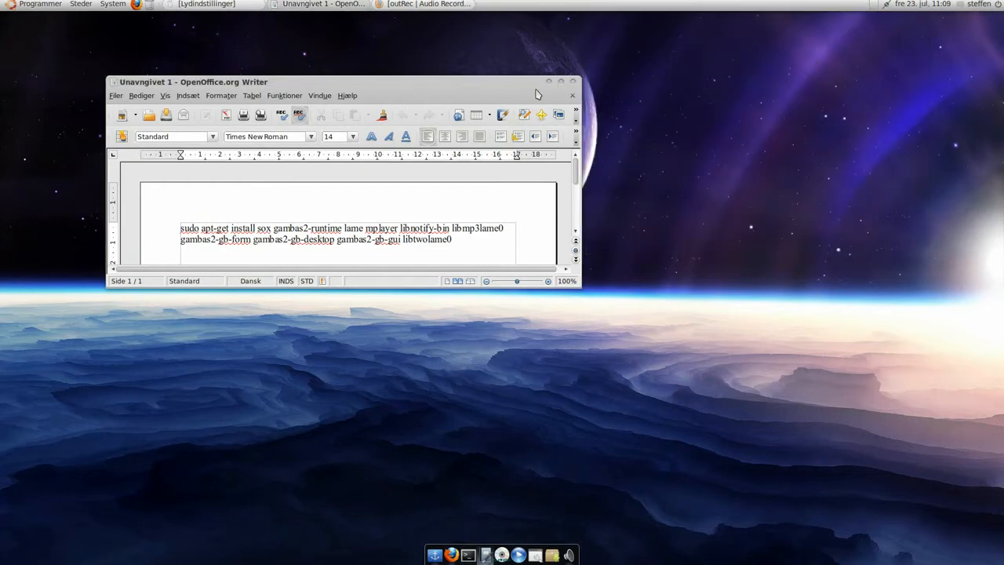
- Download outrecen_0.0.2-1_all.deb from SourceForge and open it with GDebi
{"action": "left_click", "coordinate": [548, 81]}
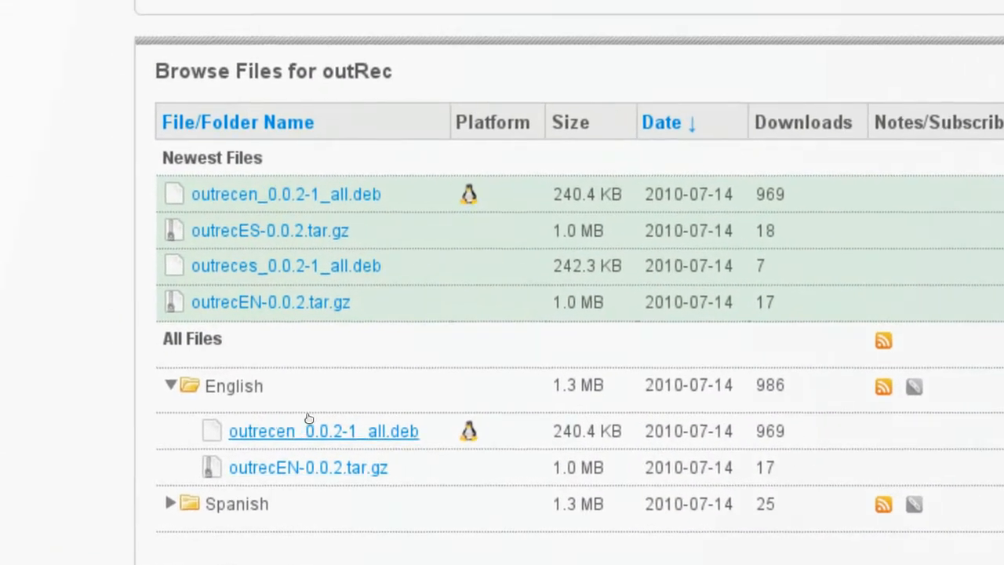
{"action": "scroll", "scroll_direction": "down", "scroll_amount": 3}
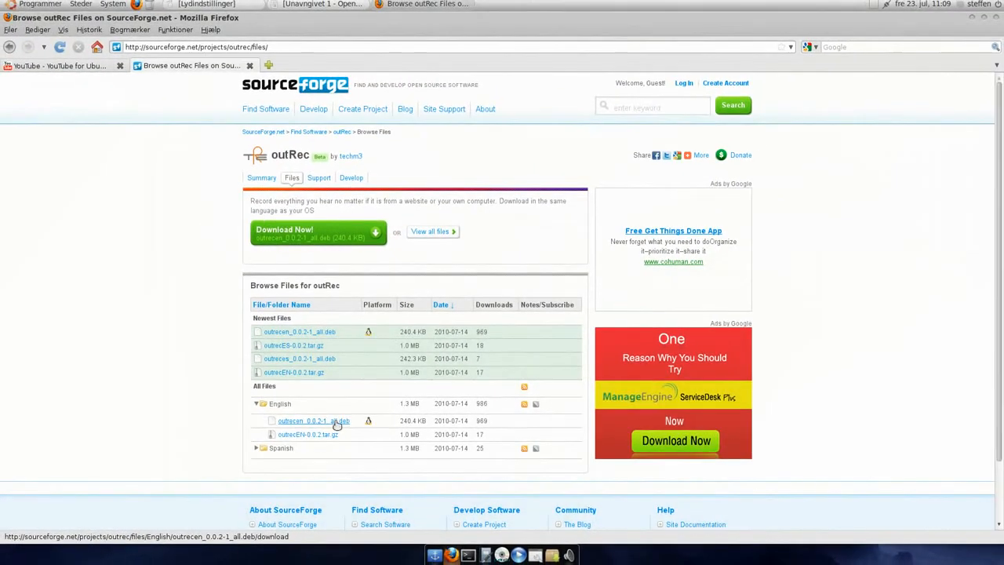
{"action": "left_click", "coordinate": [313, 420]}
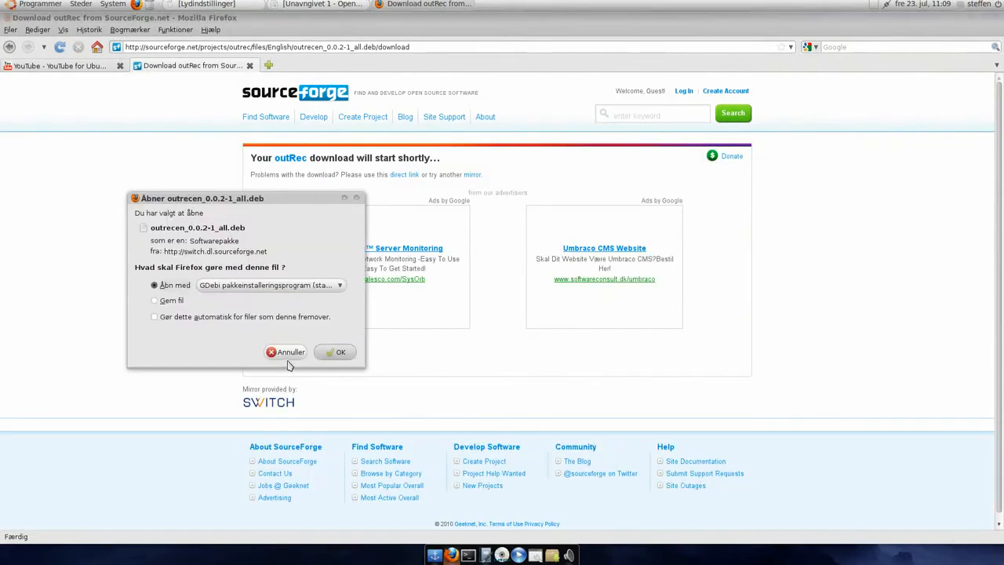
{"action": "mouse_move", "coordinate": [334, 351]}
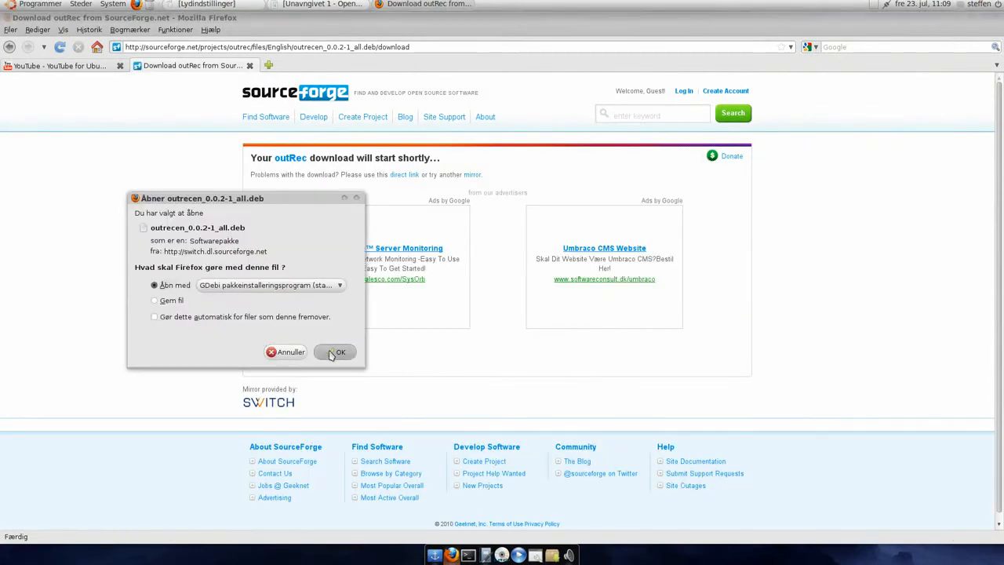
{"action": "left_click", "coordinate": [334, 351]}
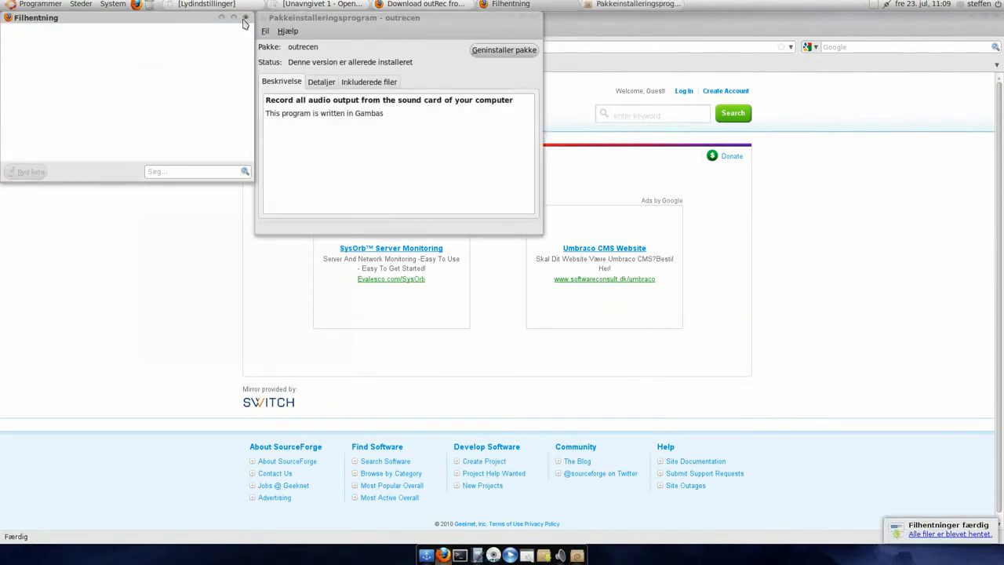
- Close the Filhentning downloads window and the GDebi installer for outrecen
{"action": "left_click", "coordinate": [245, 17]}
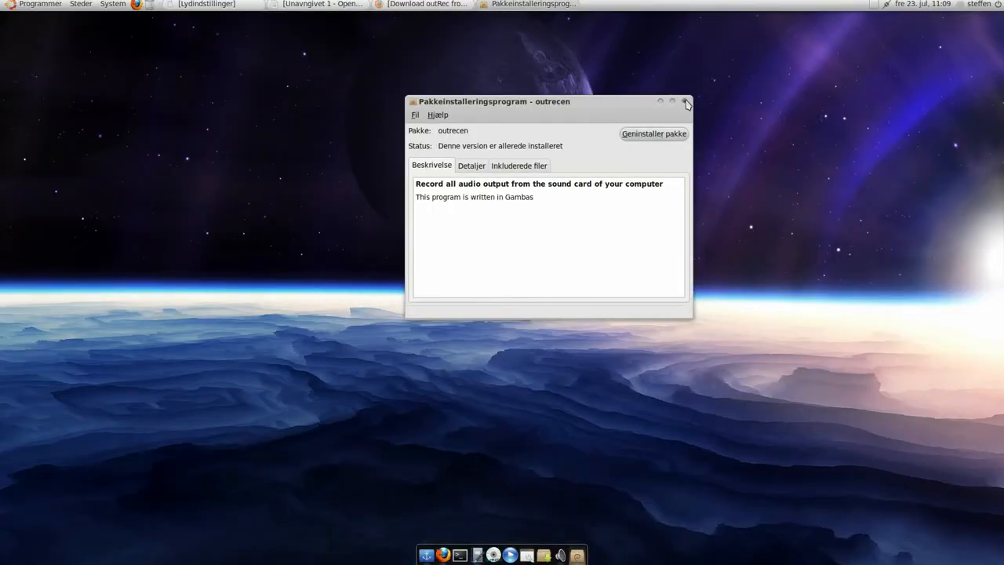
{"action": "left_click", "coordinate": [686, 102]}
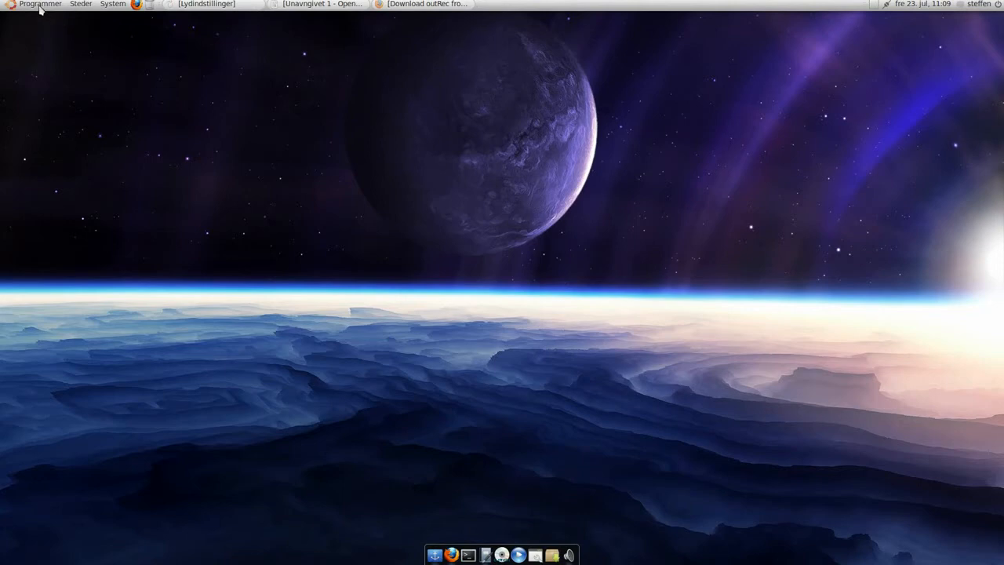
- Launch outRec from the applications menu, reposition its recorder window, then put it away
{"action": "left_click", "coordinate": [39, 4]}
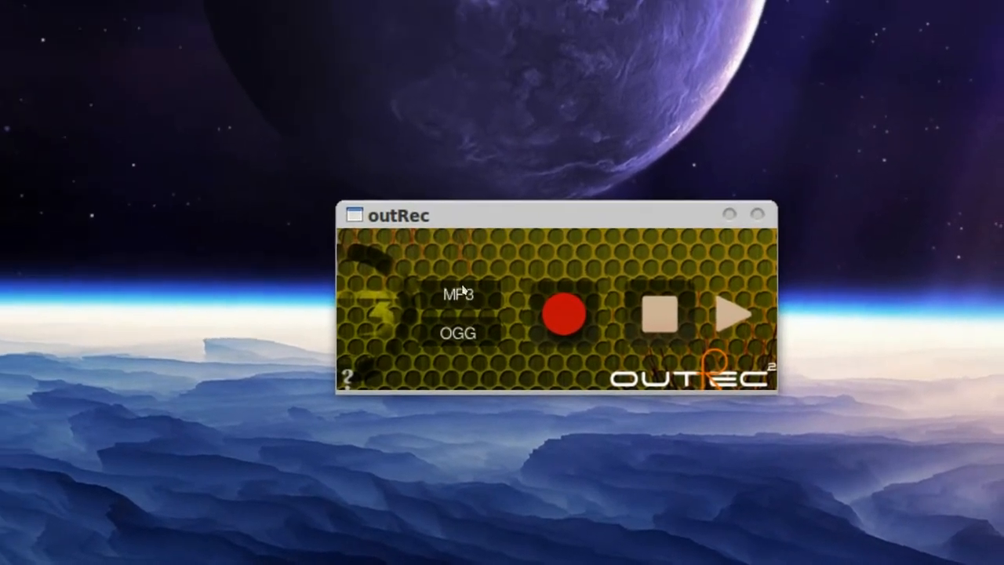
{"action": "mouse_move", "coordinate": [456, 287]}
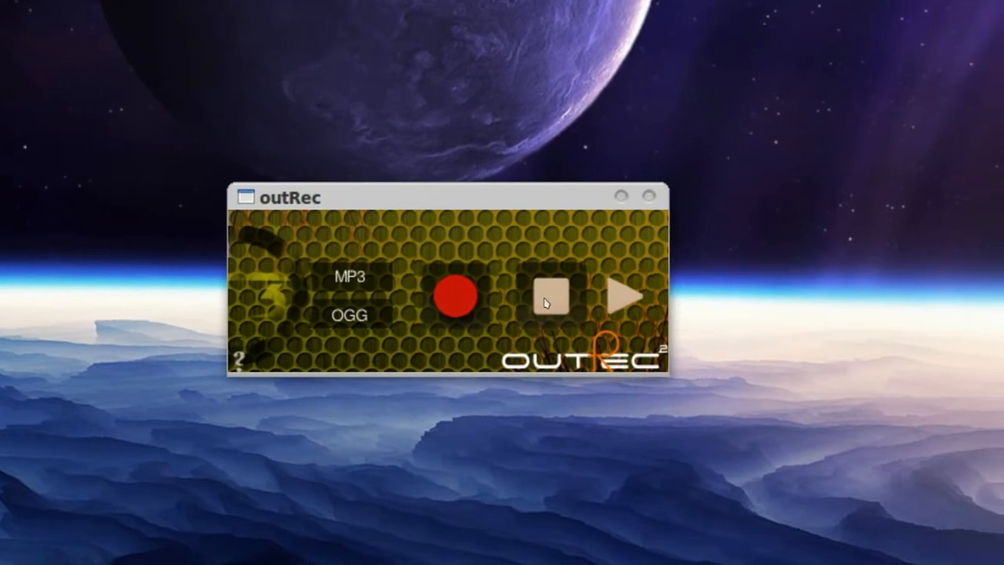
{"action": "mouse_move", "coordinate": [549, 302]}
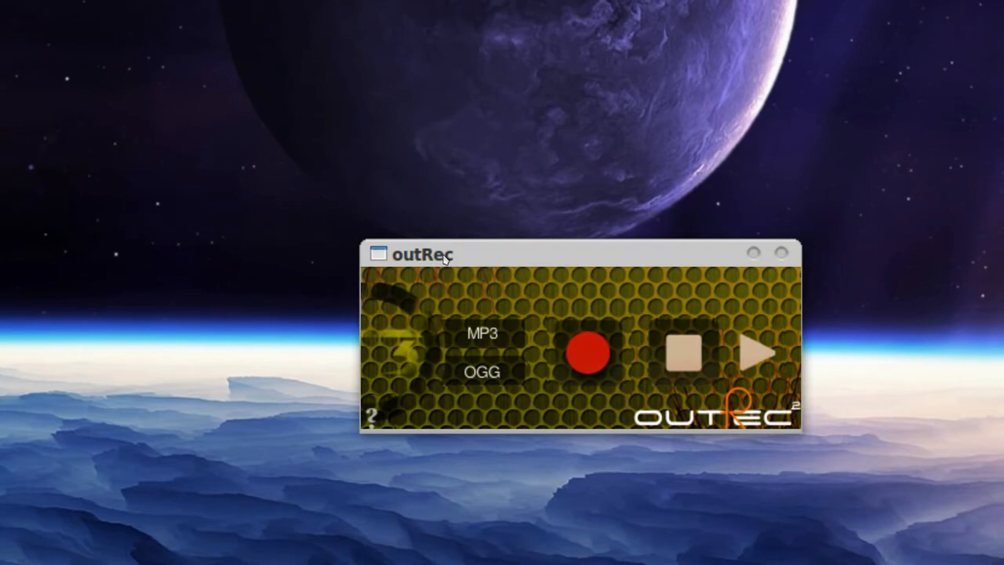
{"action": "left_click_drag", "start_coordinate": [423, 253], "coordinate": [329, 226]}
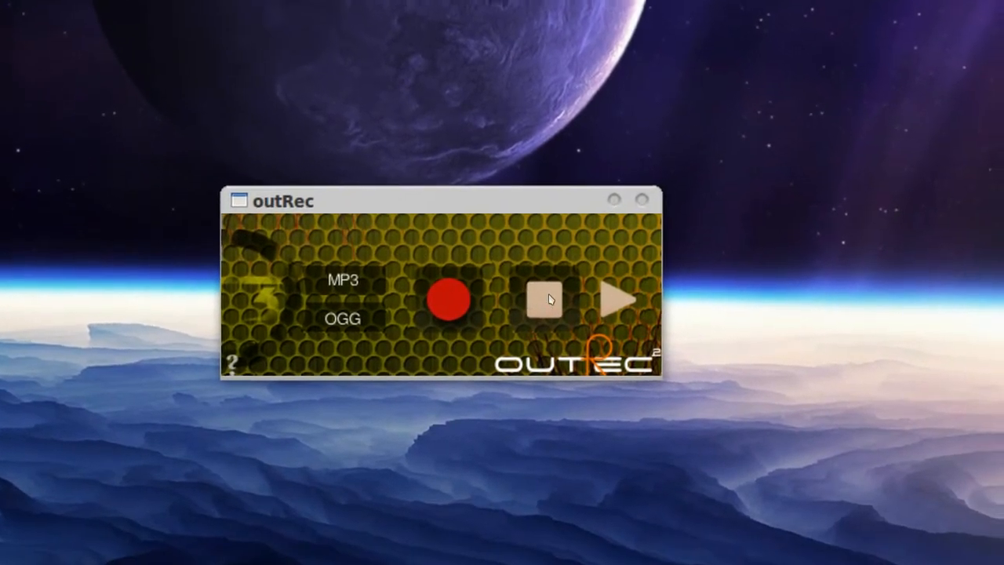
{"action": "mouse_move", "coordinate": [545, 299]}
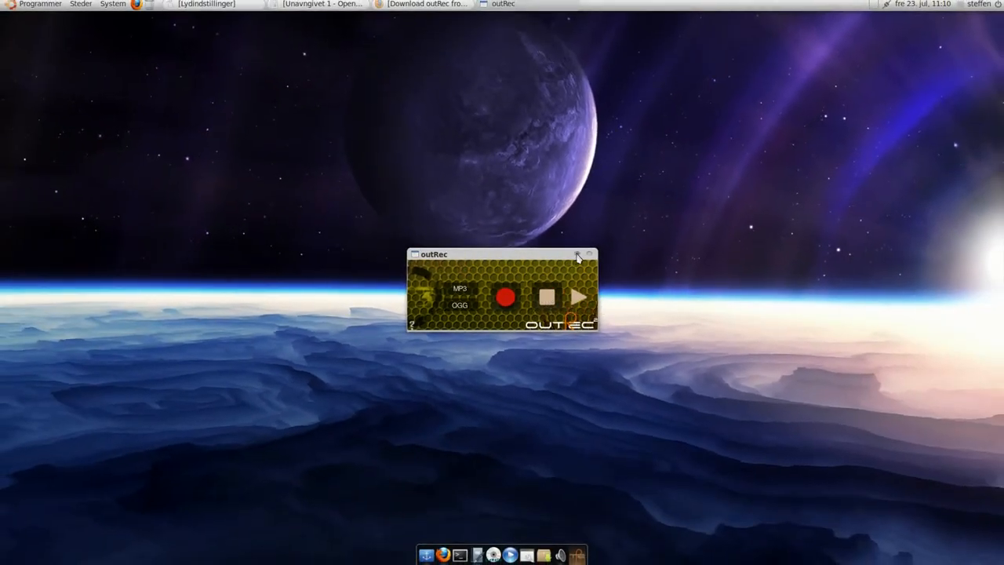
{"action": "left_click", "coordinate": [577, 255]}
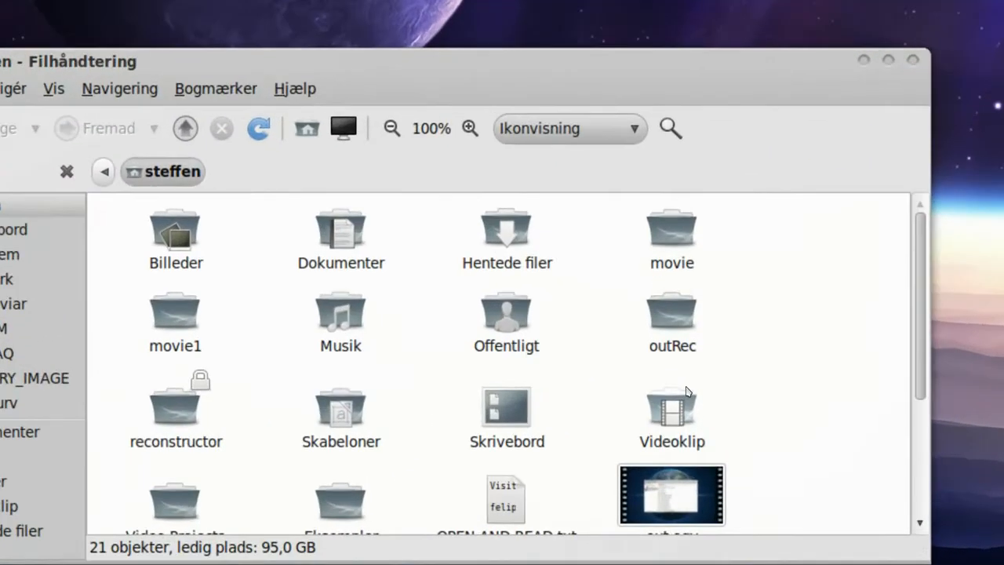
- Open the outRec folder to view the recorded MP3 and WAV files, then close it
{"action": "double_click", "coordinate": [671, 314]}
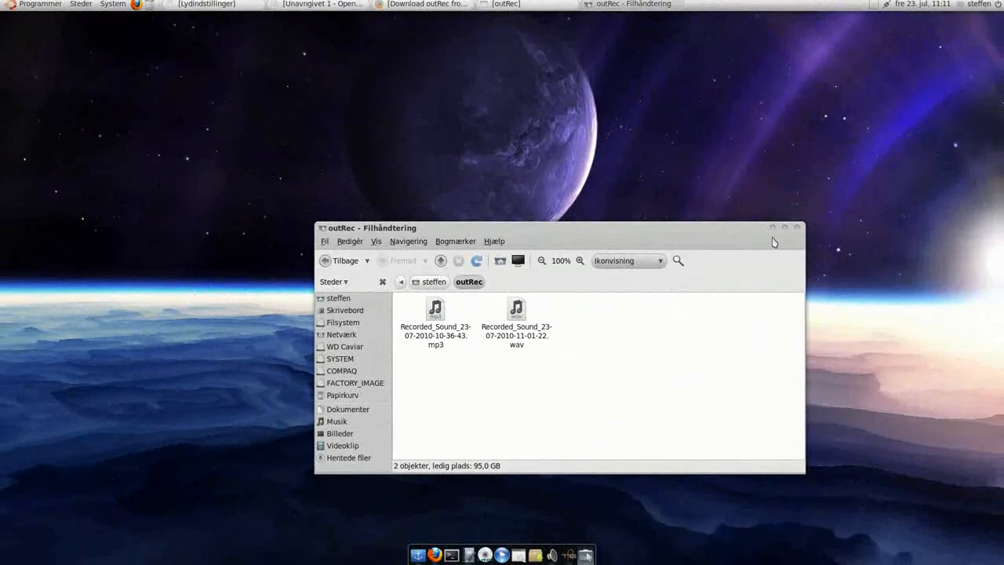
{"action": "left_click", "coordinate": [797, 227]}
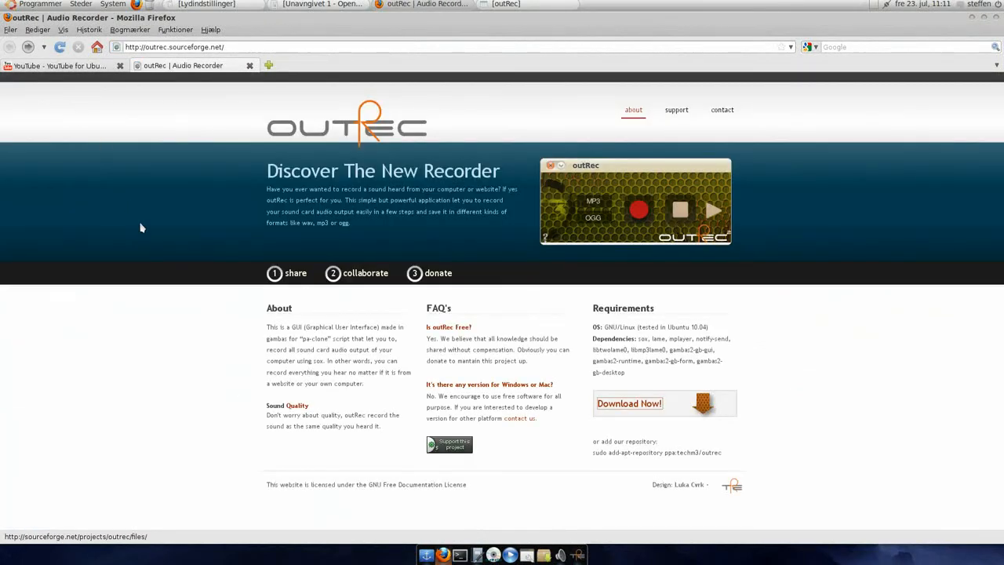
{"action": "mouse_move", "coordinate": [215, 294]}
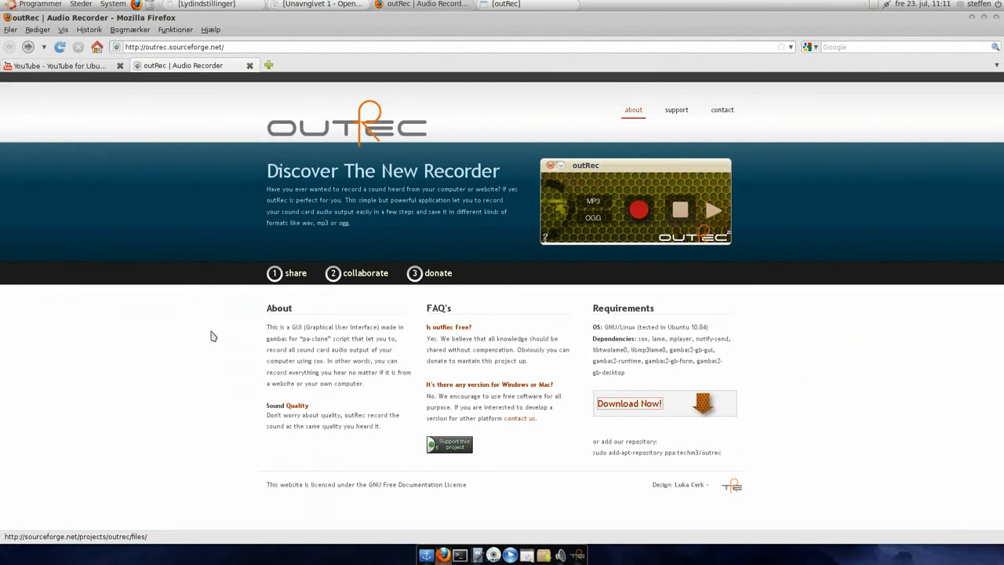
{"action": "mouse_move", "coordinate": [217, 333]}
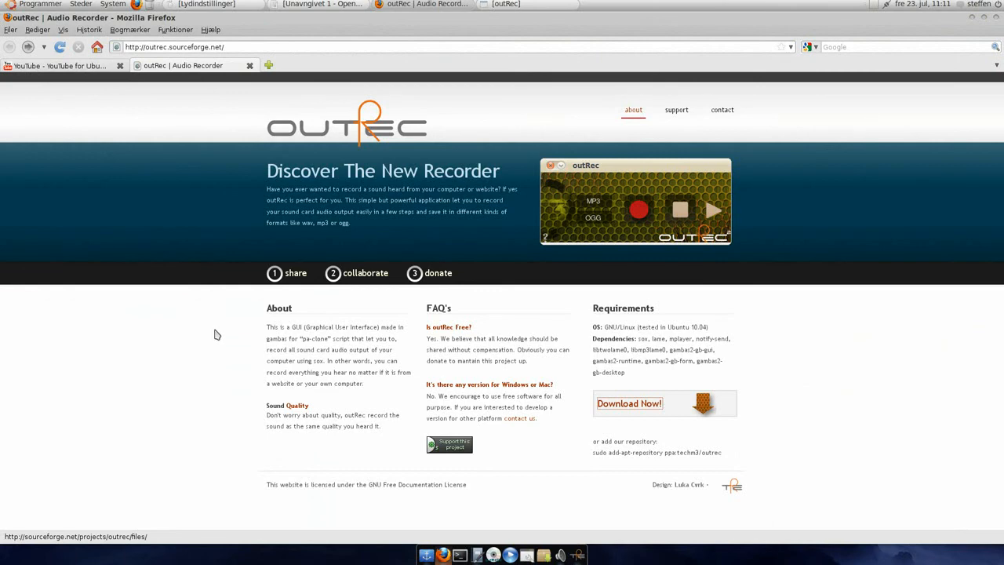